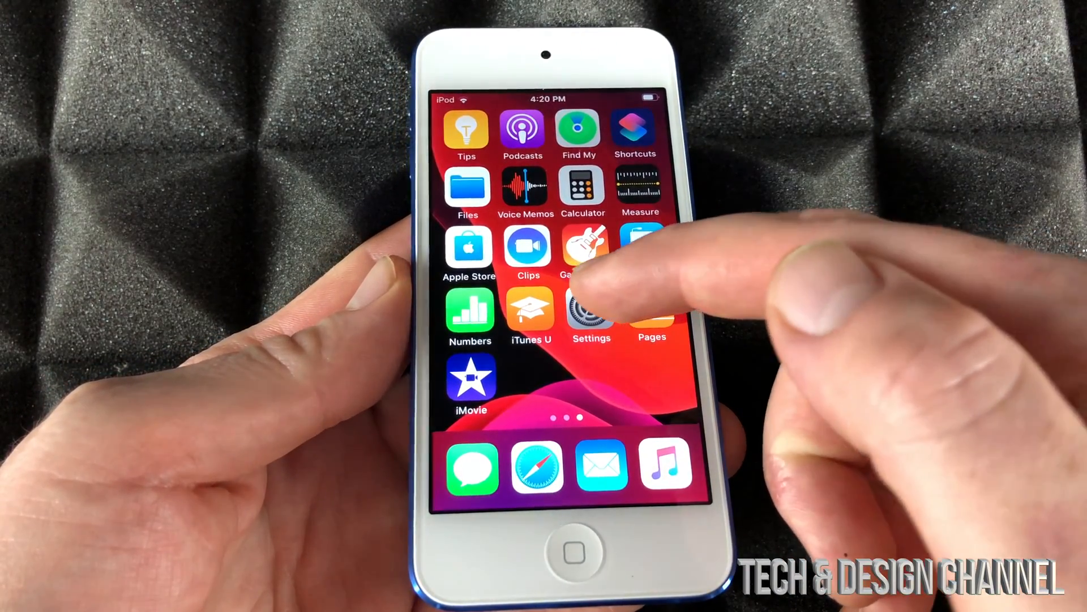
# Launch Settings from the home screen and go to Display & Brightness
pyautogui.click(592, 315)
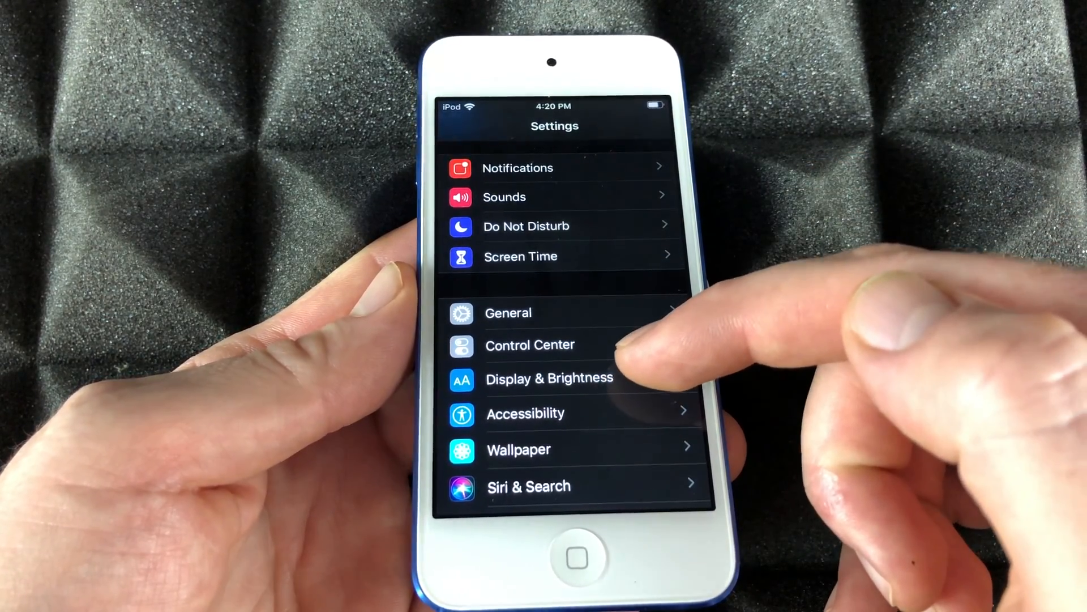
pyautogui.click(549, 378)
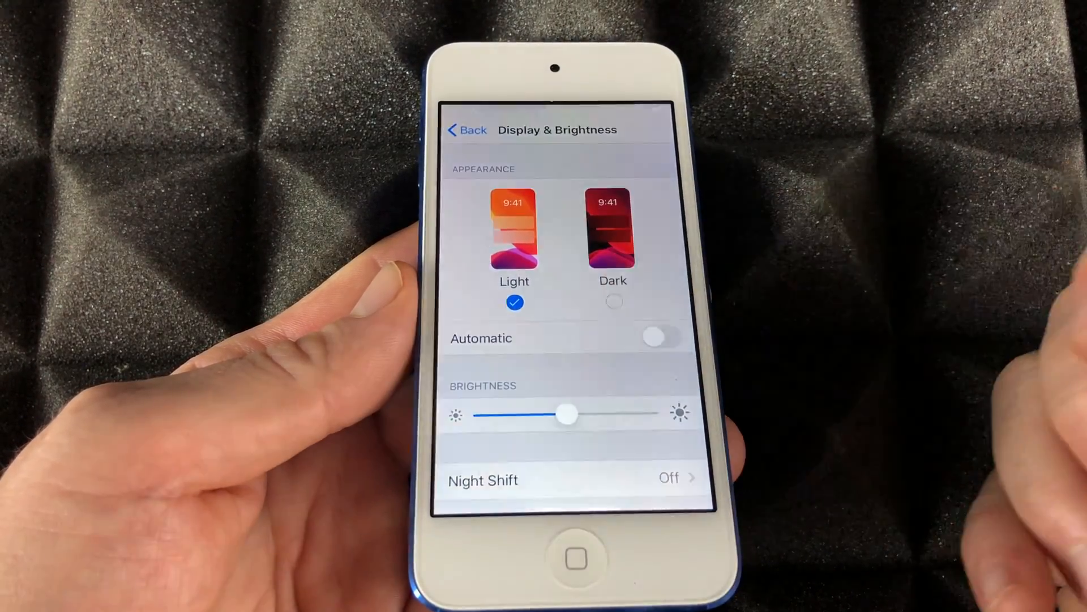
# Select Dark under Appearance and return to the main Settings list
pyautogui.click(613, 232)
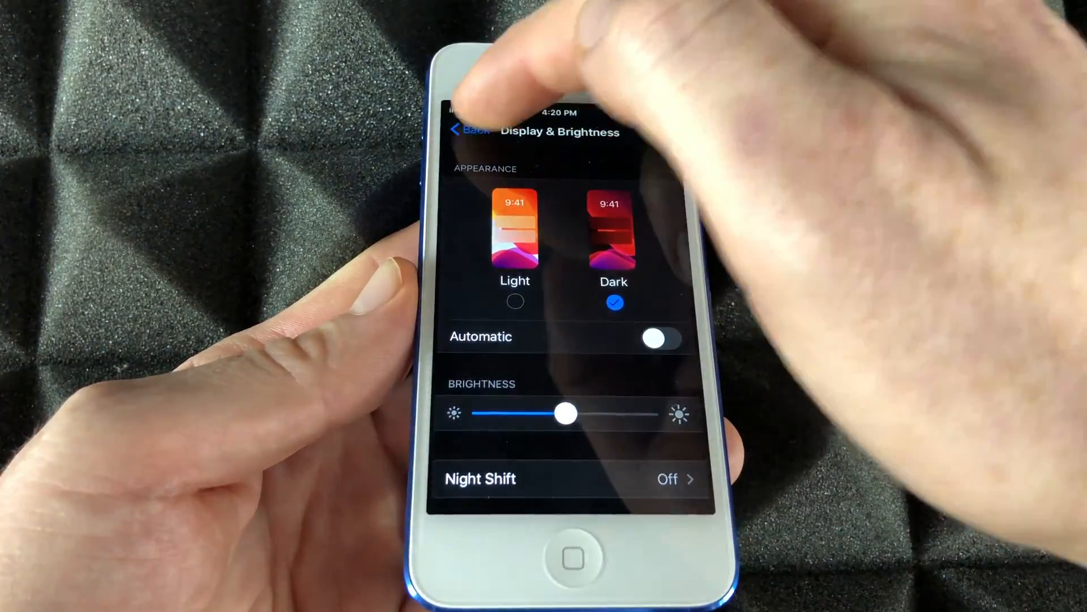
pyautogui.click(471, 130)
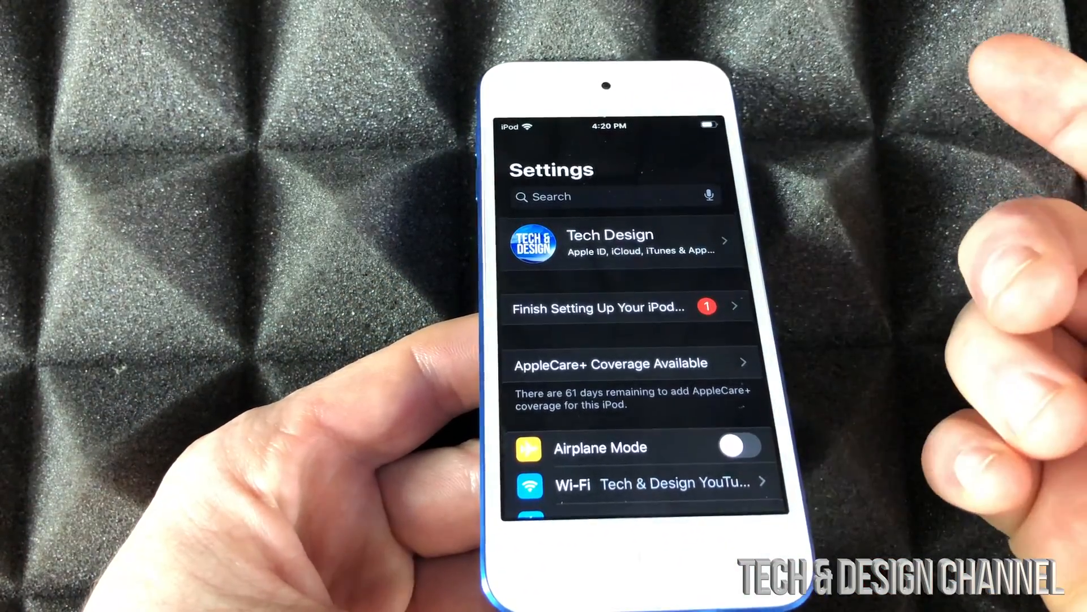
pyautogui.scroll(-3)
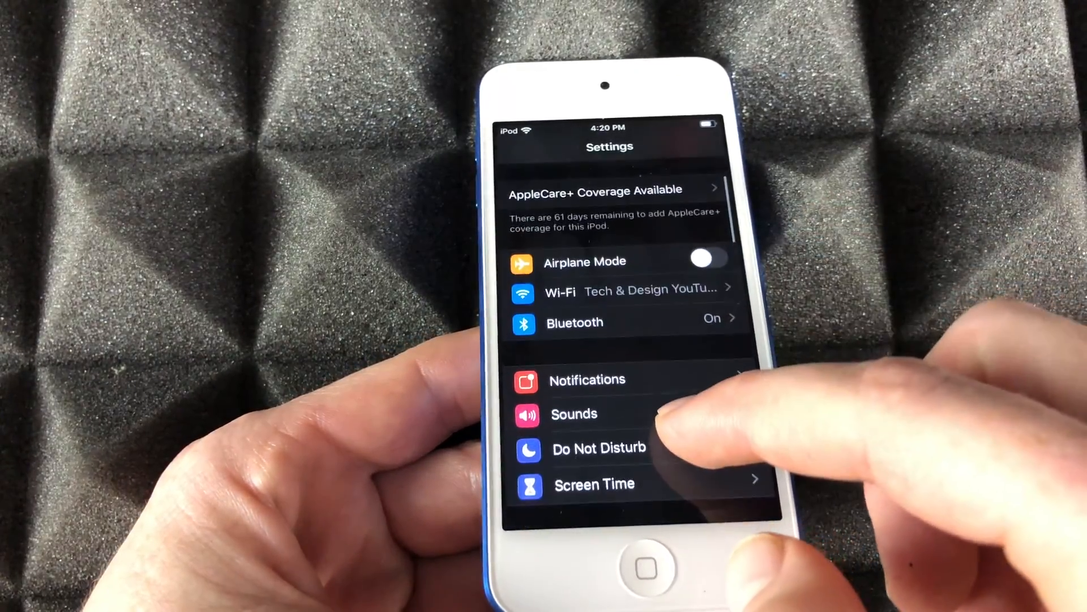
pyautogui.scroll(-3)
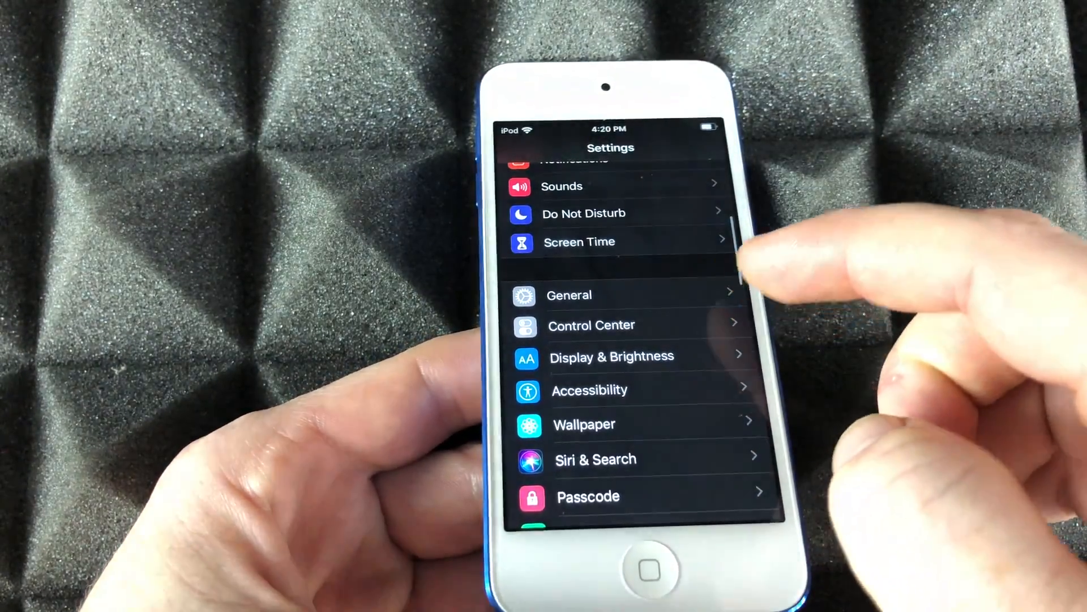